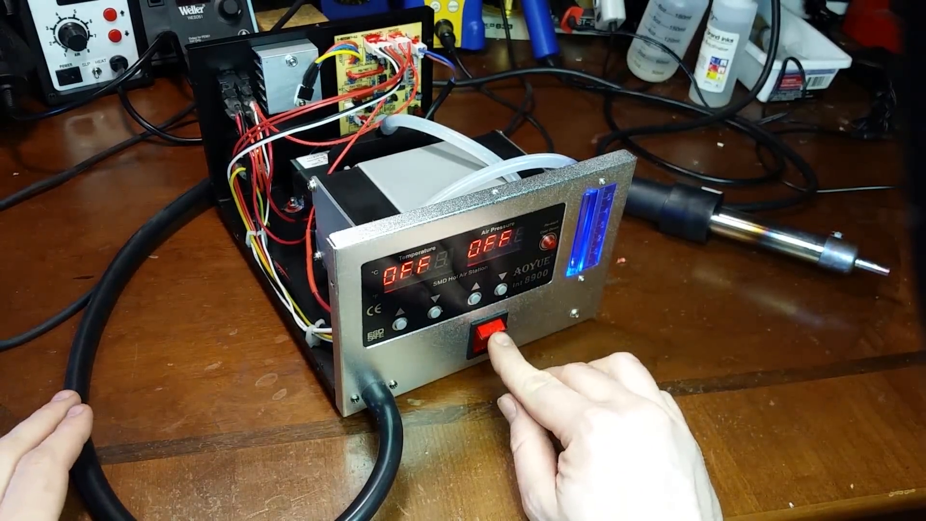
{"action": "left_click", "coordinate": [491, 336]}
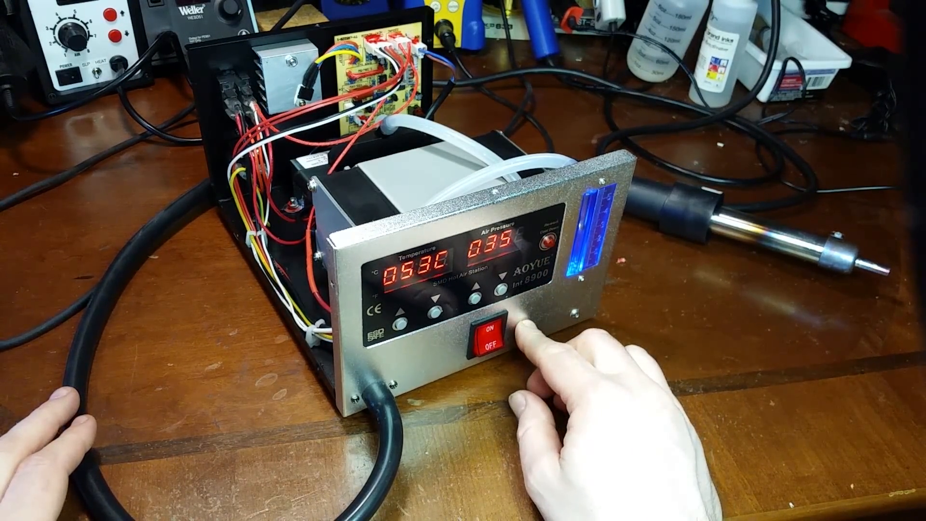
{"action": "left_click", "coordinate": [489, 336]}
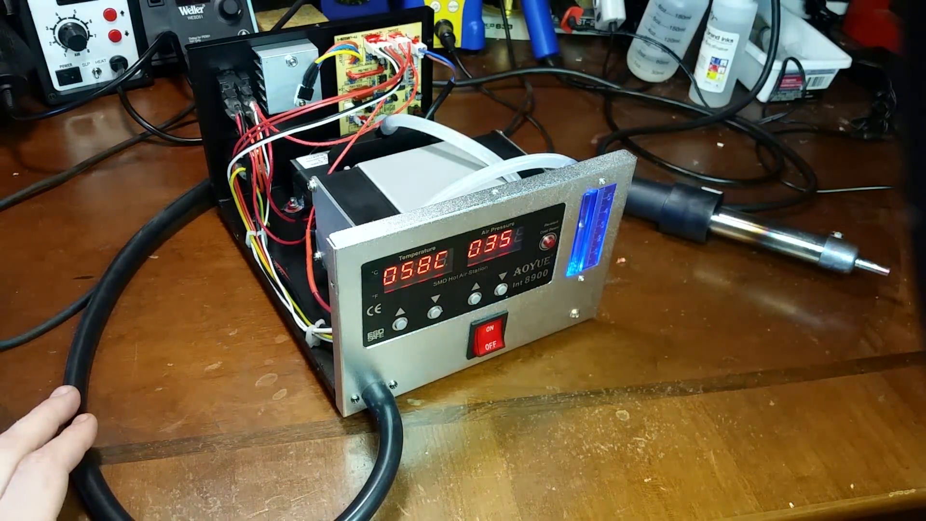
{"action": "left_click", "coordinate": [547, 239]}
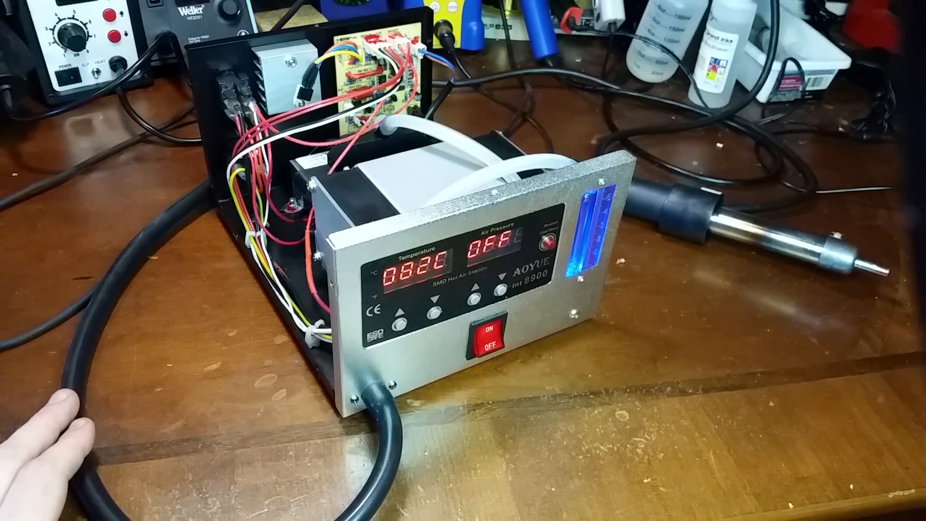
{"action": "left_click", "coordinate": [487, 337]}
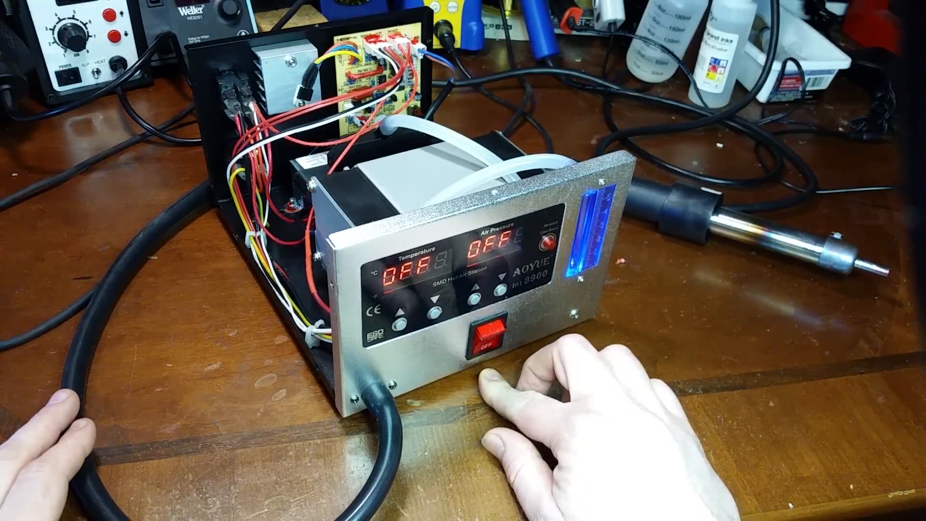
{"action": "left_click", "coordinate": [487, 337]}
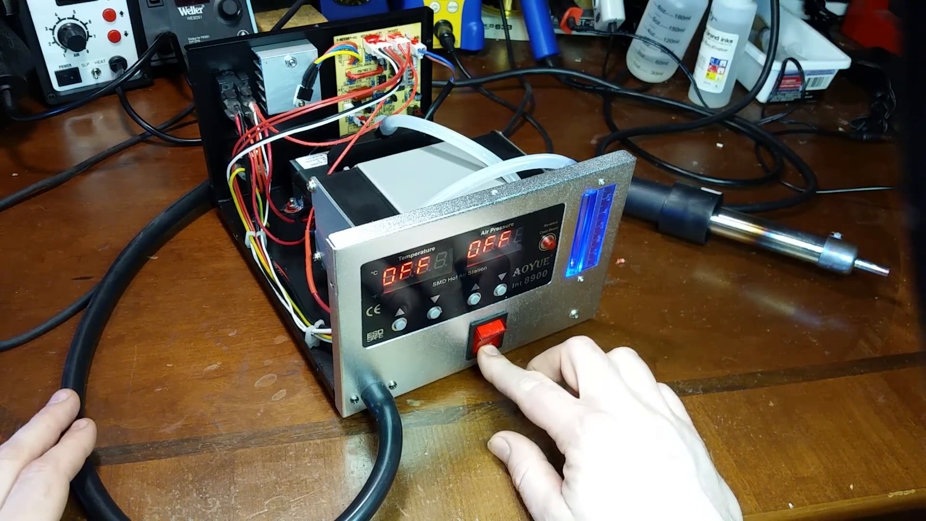
{"action": "left_click", "coordinate": [487, 341]}
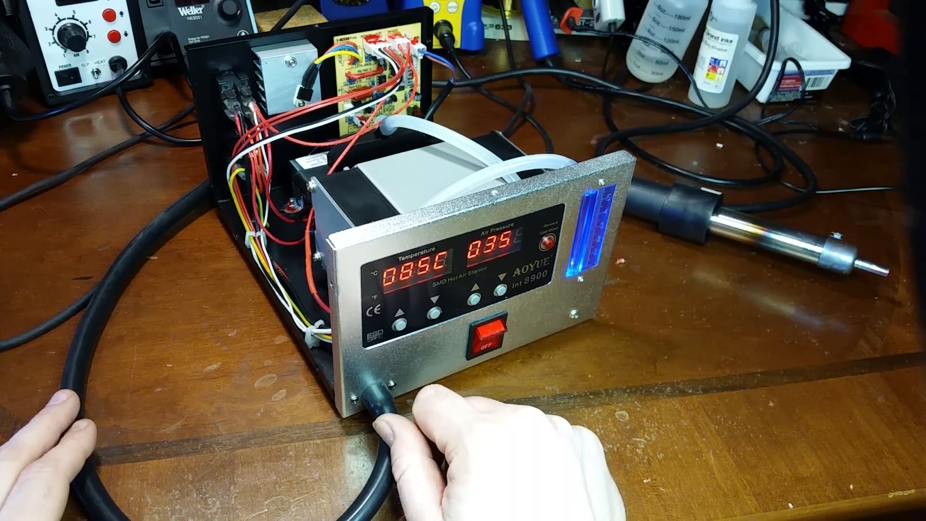
{"action": "left_click", "coordinate": [487, 334]}
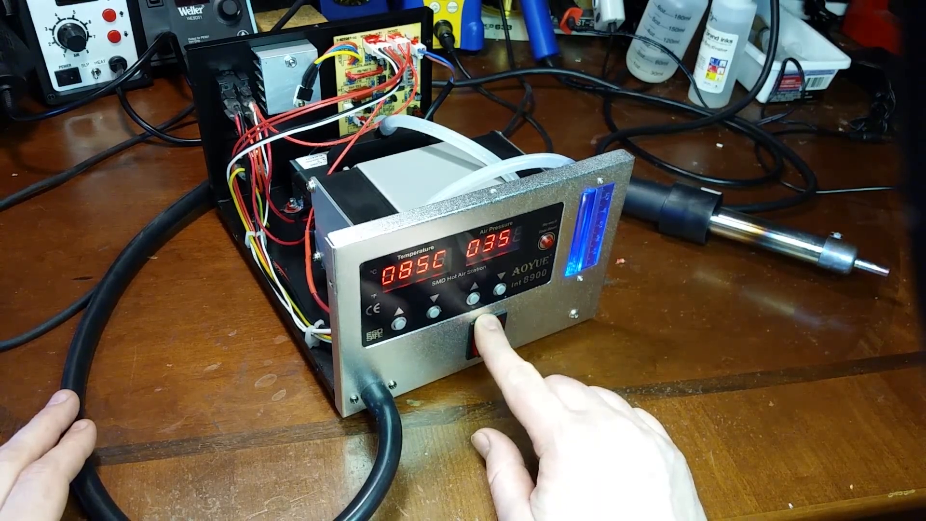
{"action": "left_click", "coordinate": [487, 336]}
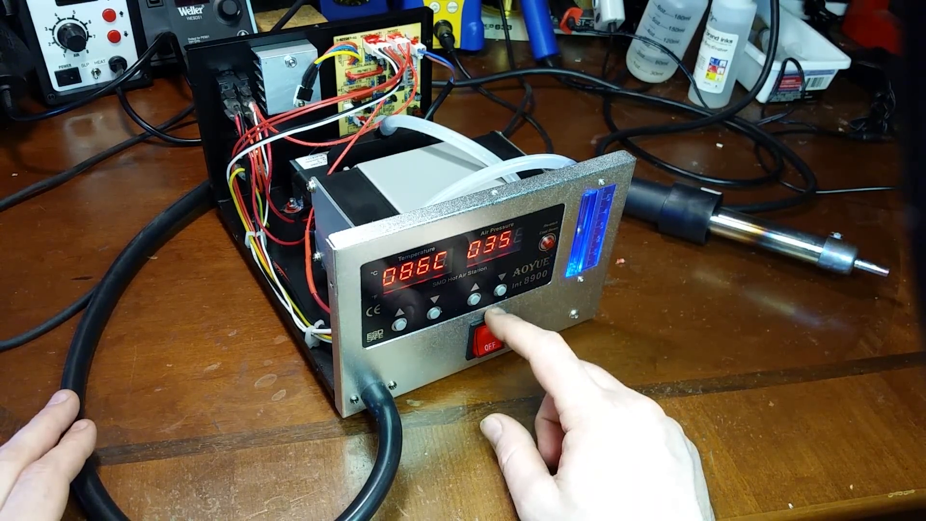
{"action": "left_click", "coordinate": [476, 289]}
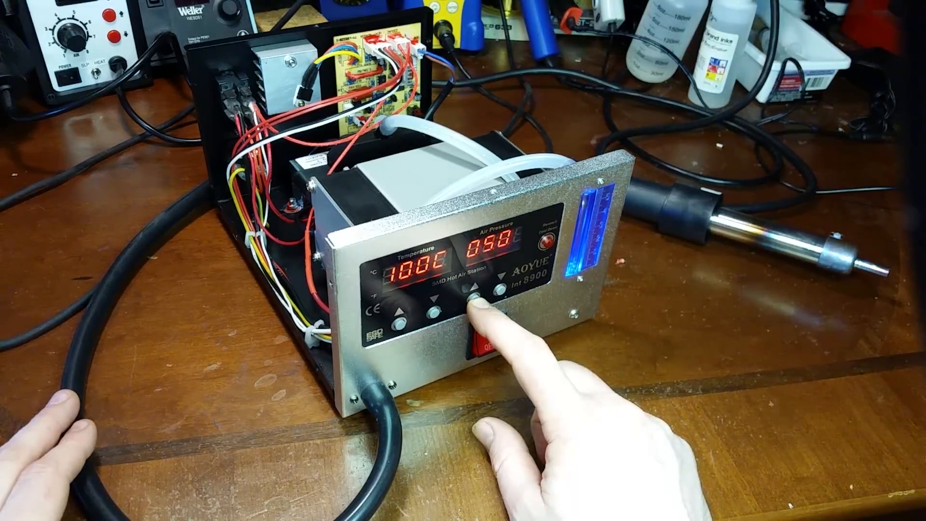
{"action": "left_click", "coordinate": [473, 287]}
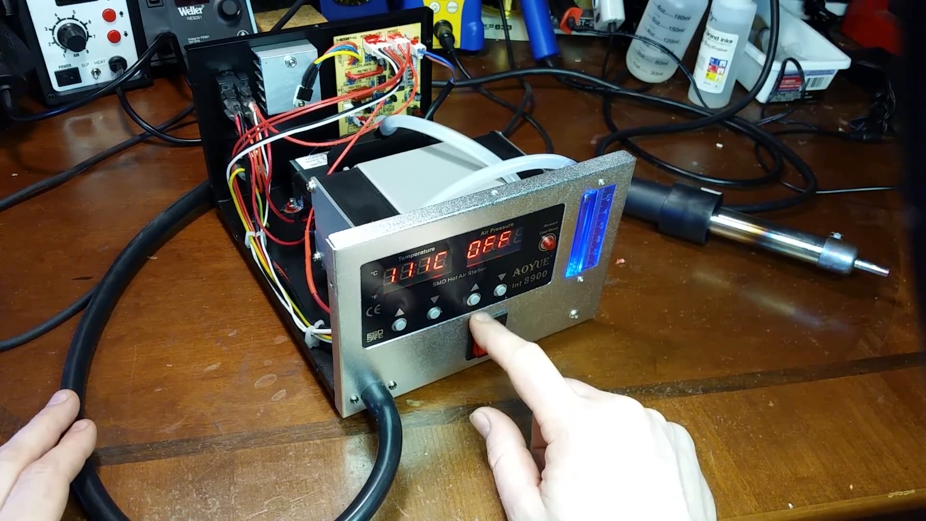
{"action": "left_click", "coordinate": [486, 337]}
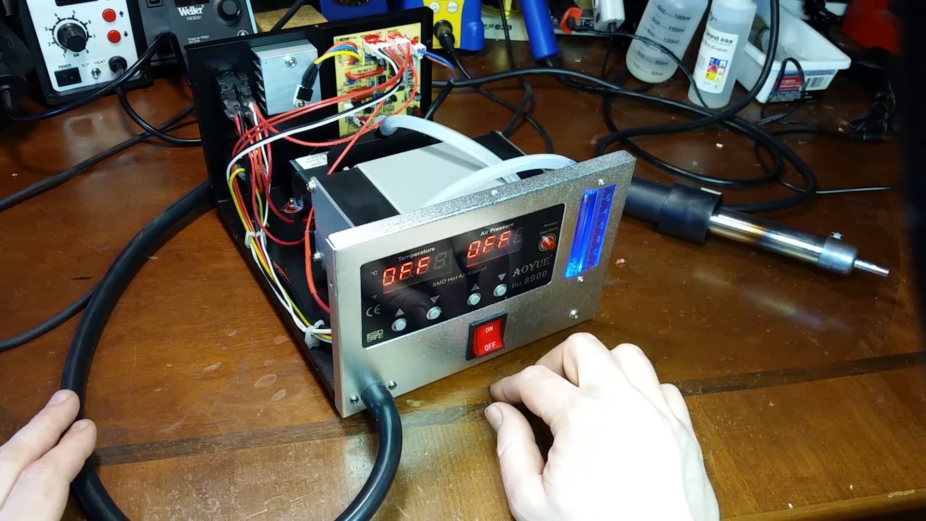
{"action": "left_click", "coordinate": [489, 337]}
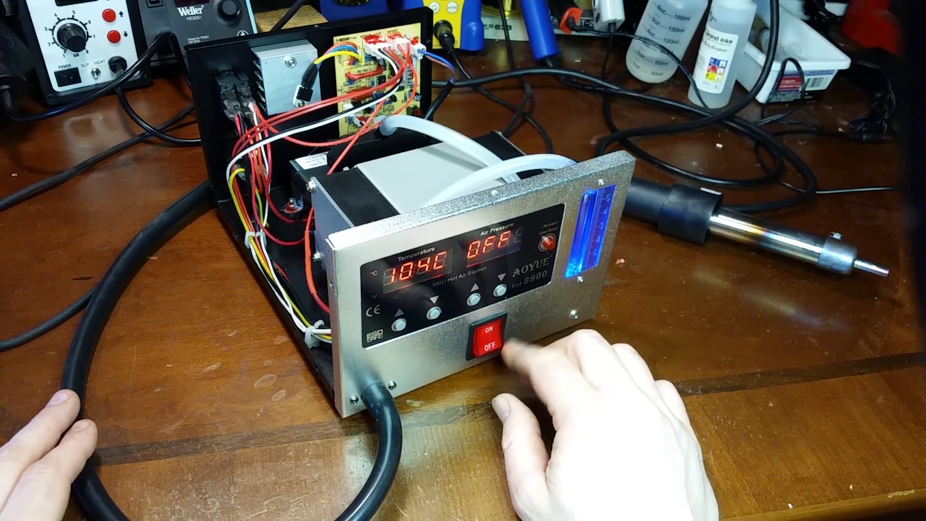
{"action": "left_click", "coordinate": [487, 340]}
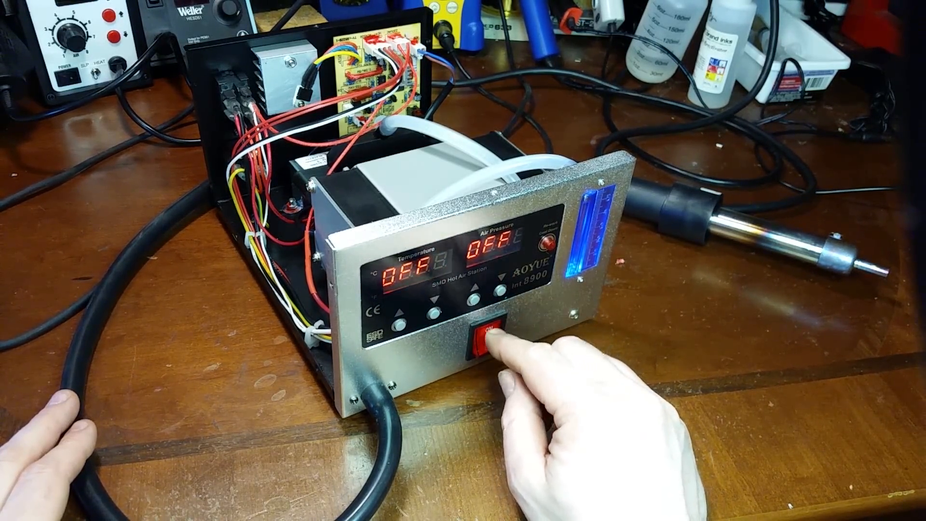
{"action": "left_click", "coordinate": [487, 330]}
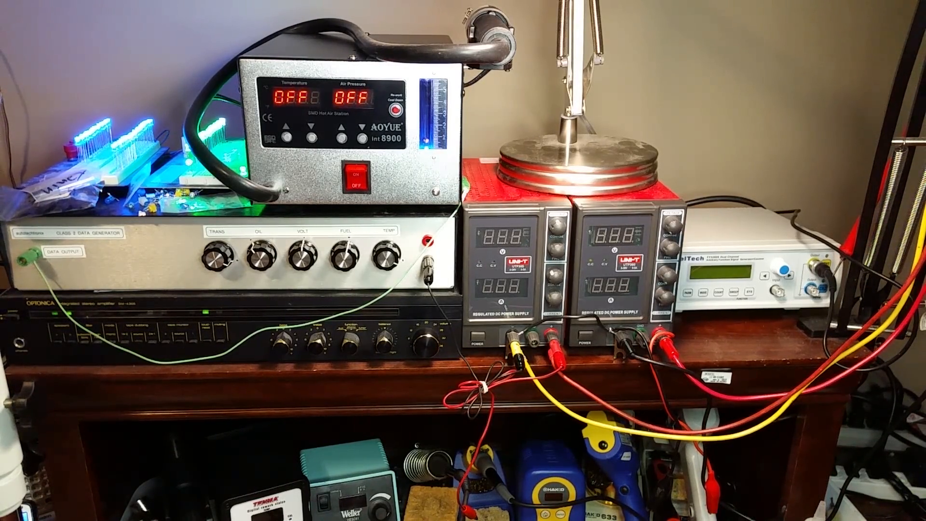
{"action": "left_click", "coordinate": [355, 177]}
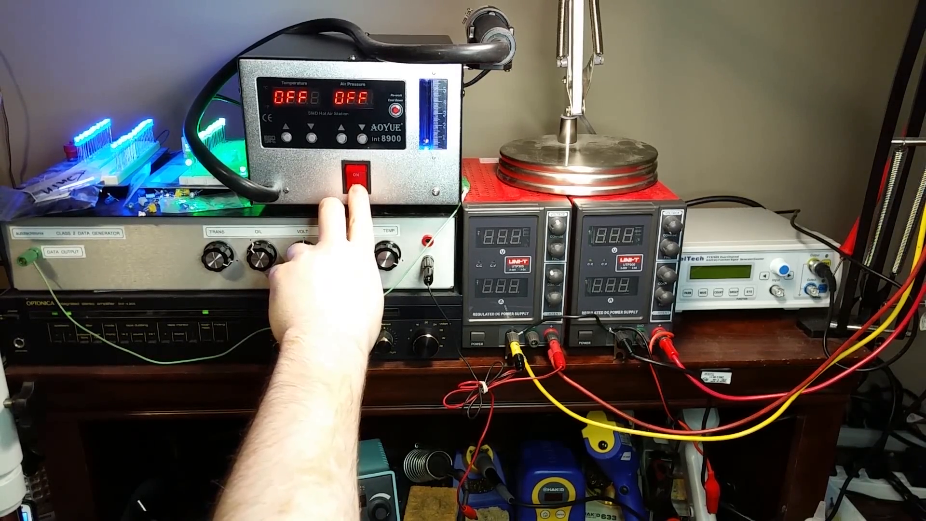
{"action": "left_click", "coordinate": [354, 183]}
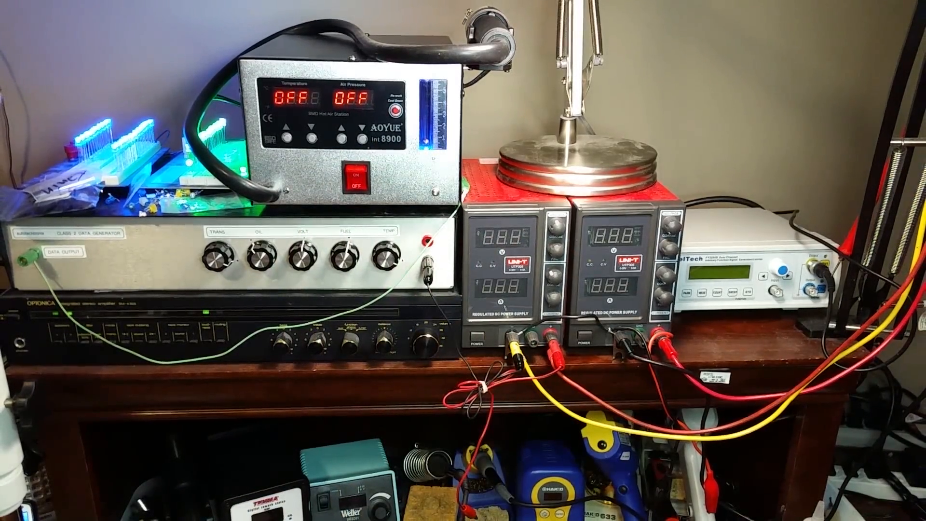